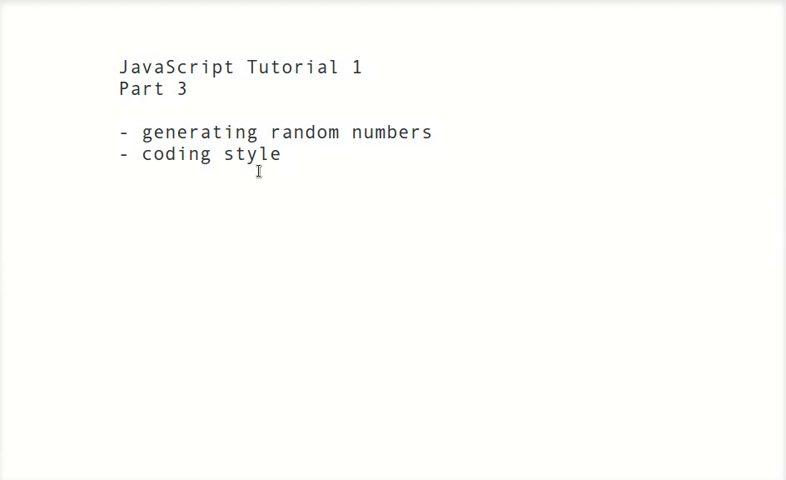
mouse_move(377, 143)
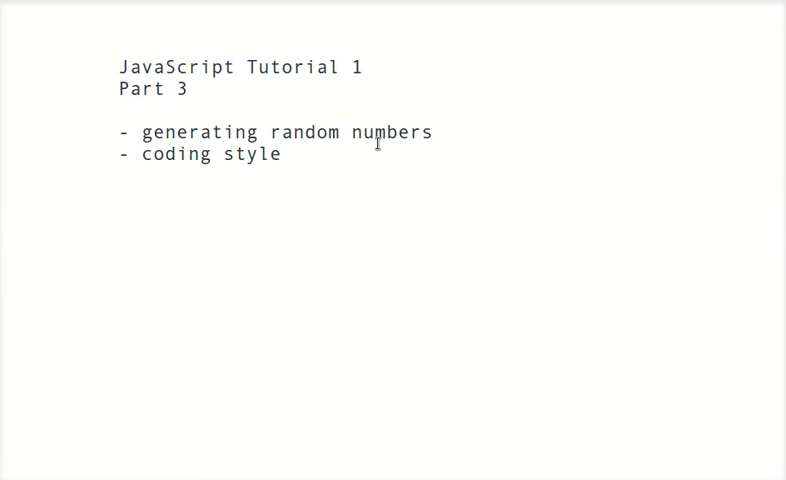
mouse_move(389, 160)
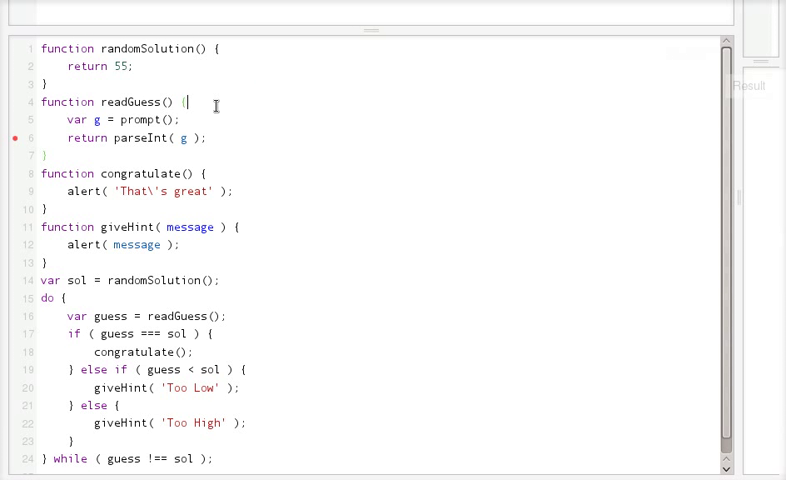
Step: Select the hard-coded 55 in randomSolution and start typing 5 over it
double_click(120, 66)
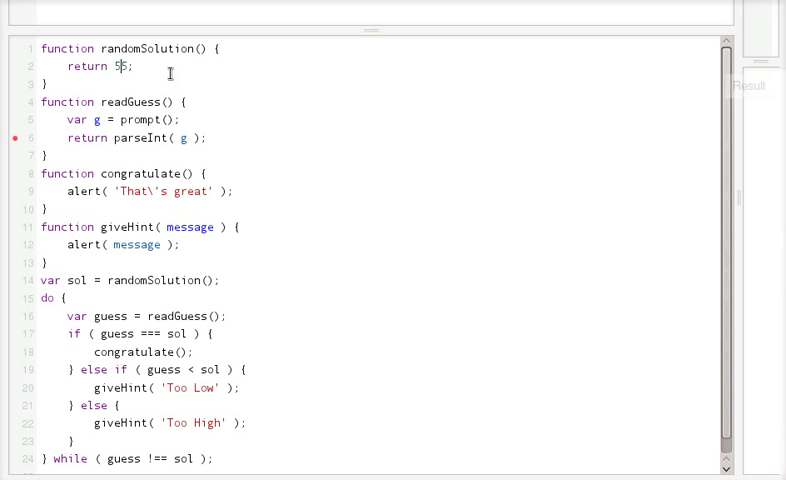
type("5")
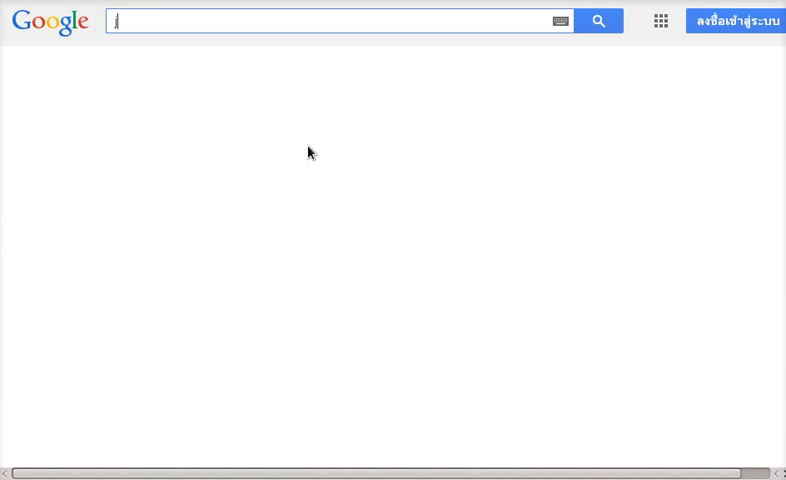
Step: Search Google for 'javascript random number' and open the MDN Math.random() result in a new tab
type("javascript random number")
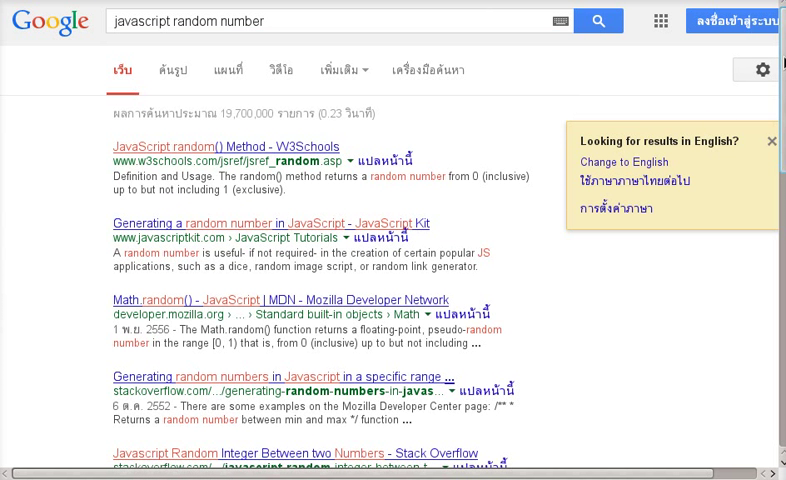
scroll("down", 3)
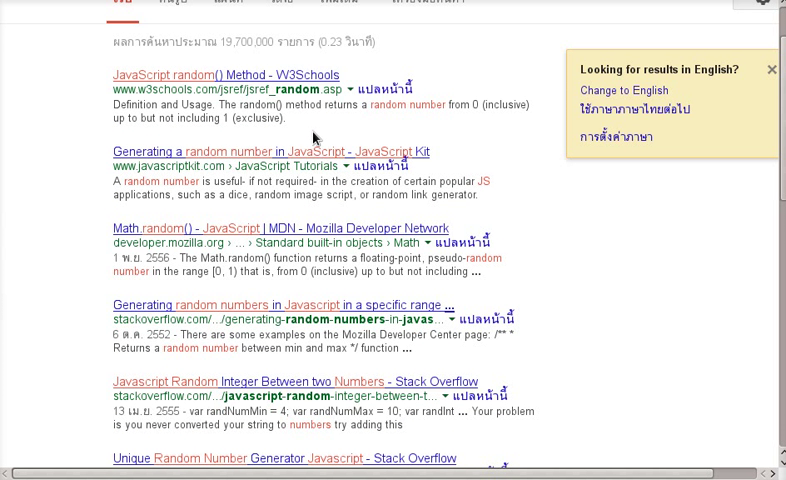
right_click(271, 168)
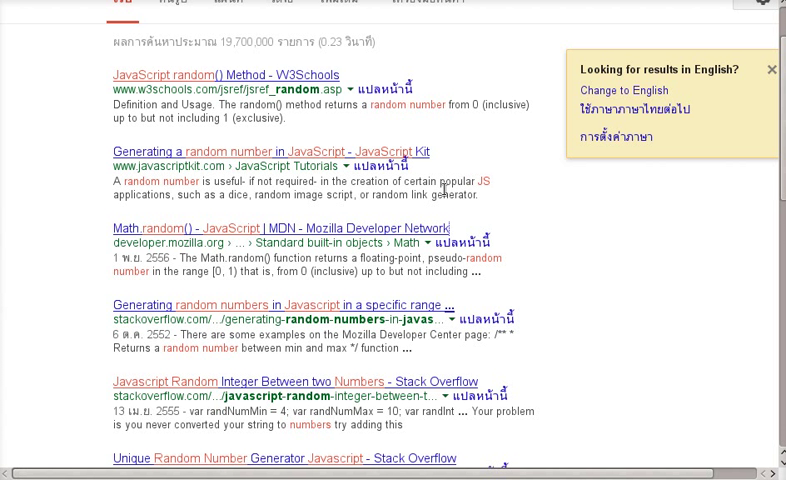
right_click(235, 313)
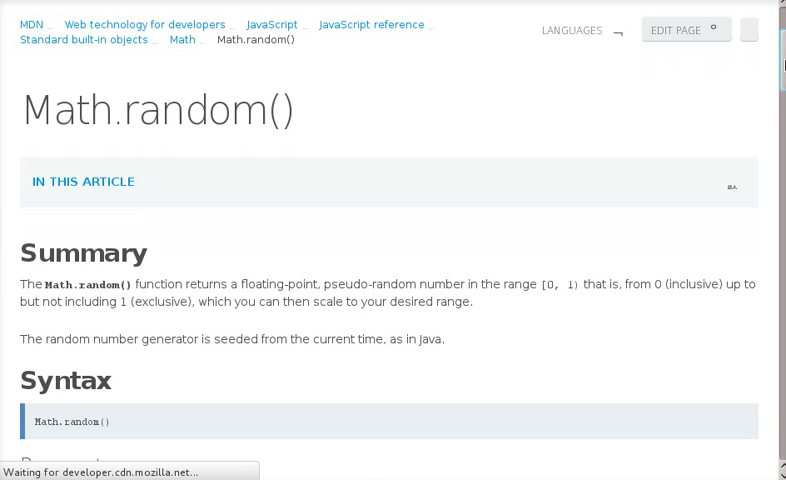
Step: Scroll down through the MDN Math.random() reference page
scroll("down", 3)
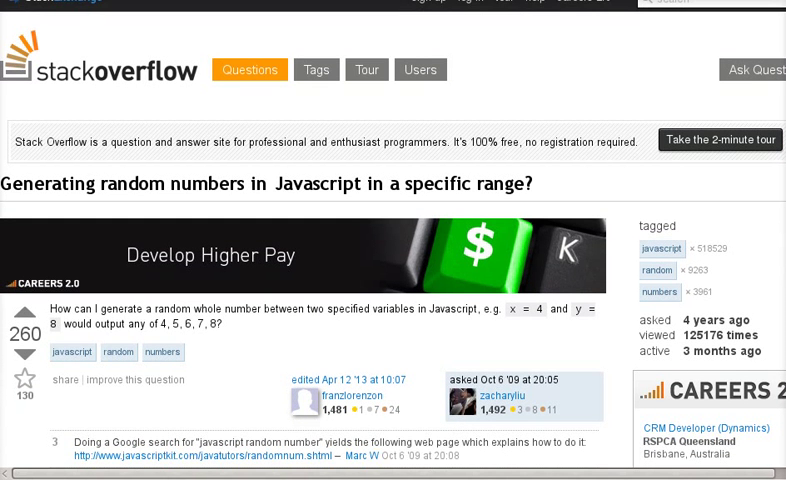
Step: Scroll the Stack Overflow range question down to the accepted getRandomInt answer
scroll("down", 3)
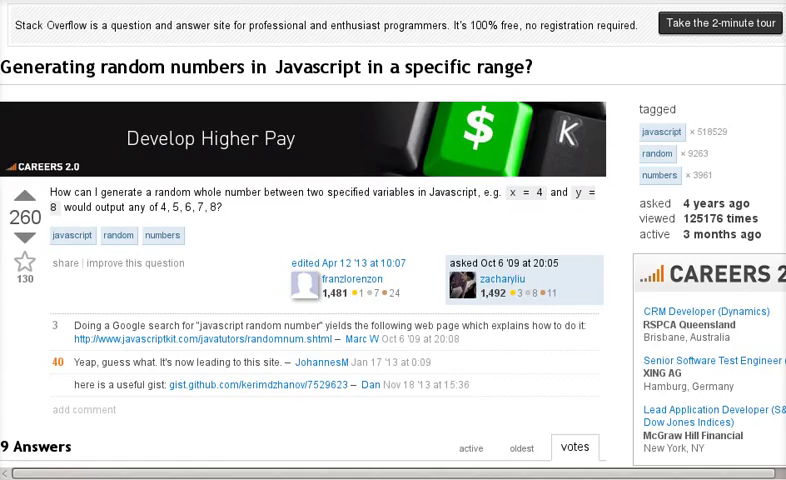
scroll("down", 3)
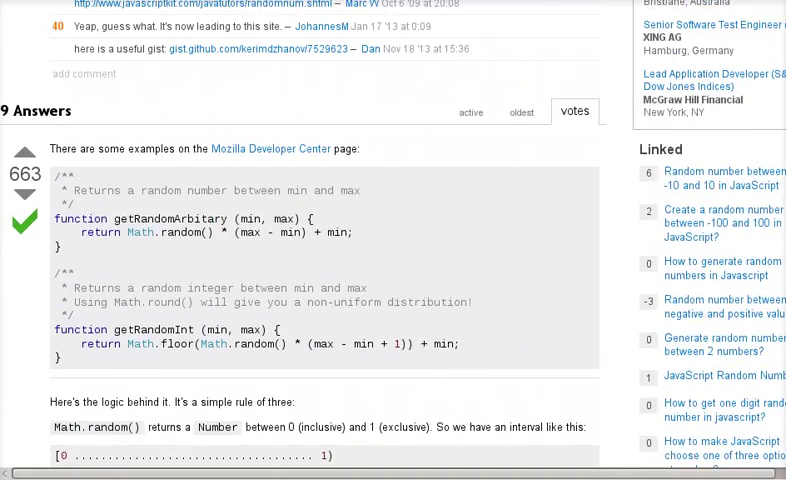
scroll("down", 3)
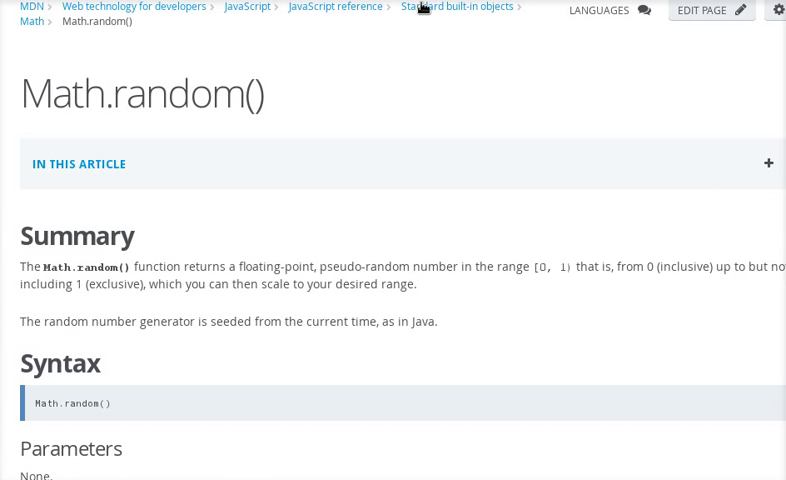
mouse_move(273, 202)
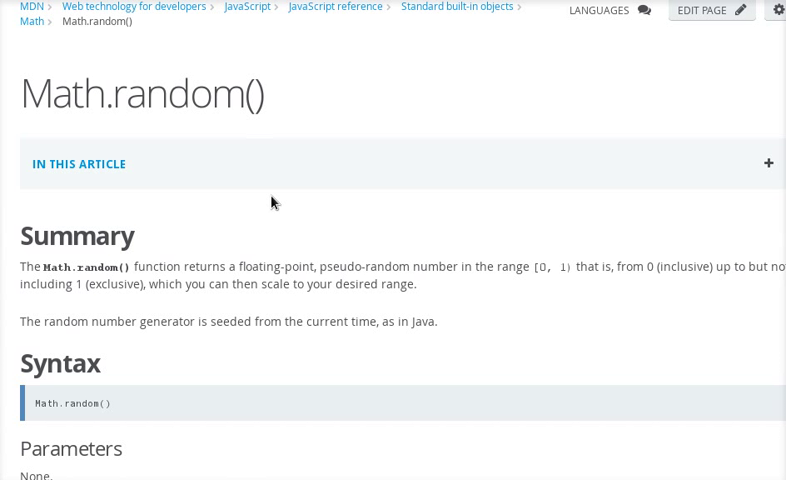
mouse_move(538, 273)
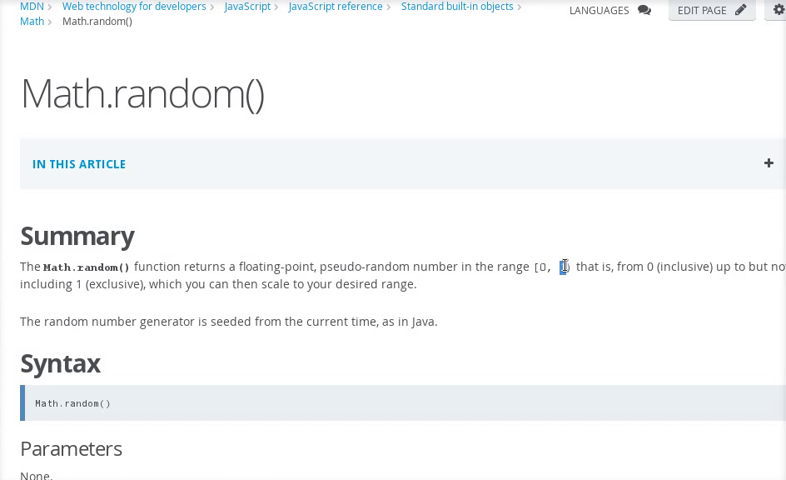
mouse_move(573, 270)
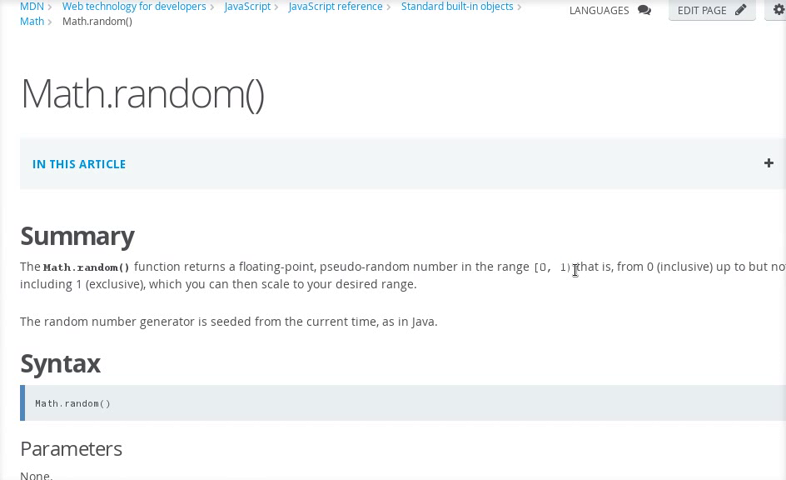
Step: Highlight the exclusive '1)' upper bound in MDN's Math.random() range summary
double_click(556, 267)
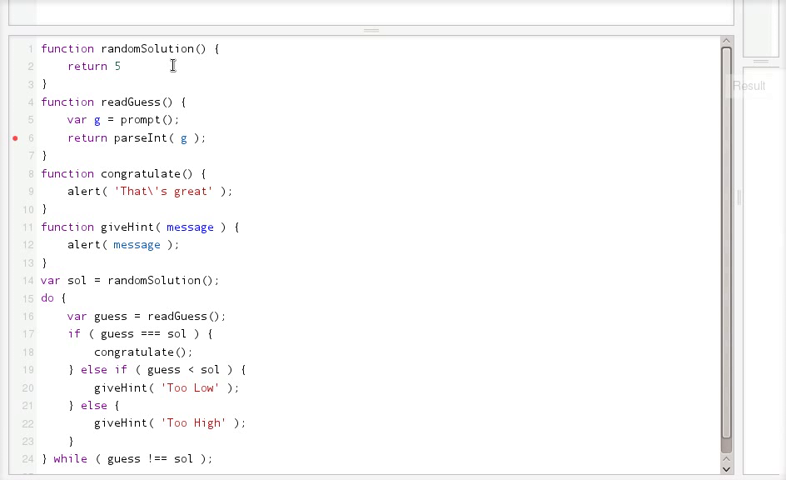
Step: Type 'Math.ra' after return on line 2 of randomSolution
type("Math.ra")
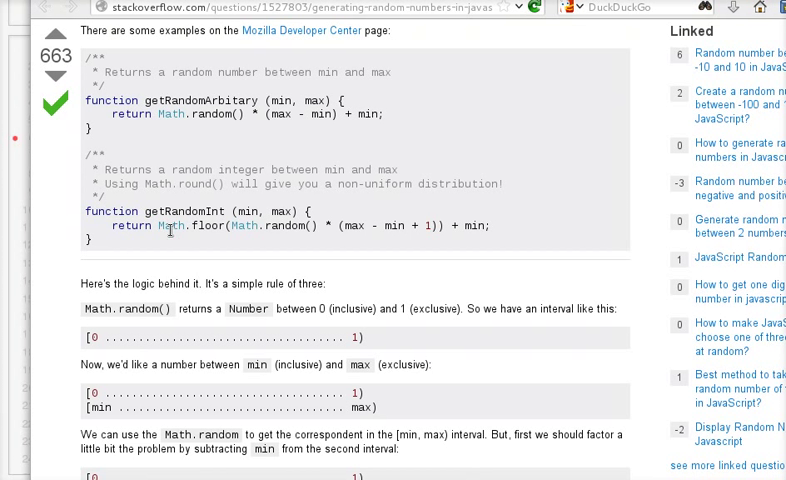
Step: Select Math.floor in the Stack Overflow getRandomInt example
double_click(180, 225)
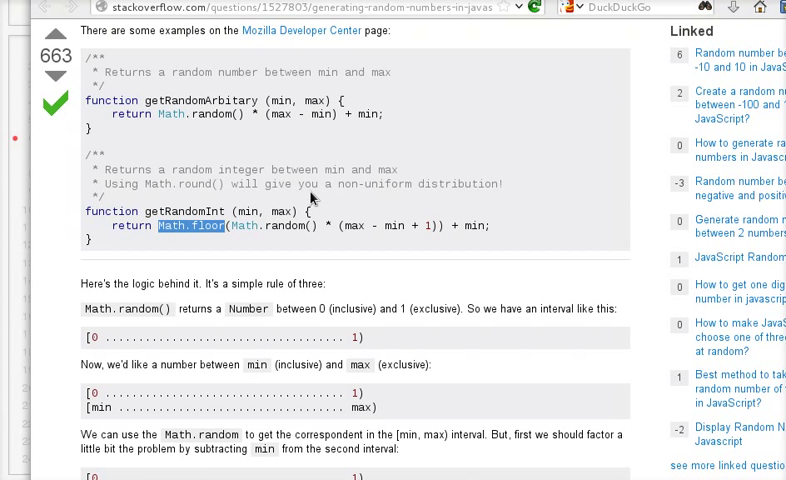
mouse_move(320, 190)
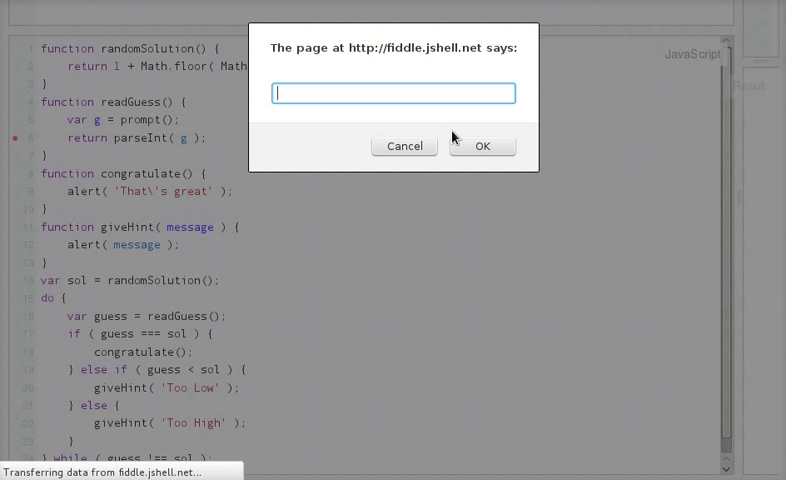
Step: Enter guesses 55 and 90 in the game's prompts
type("55")
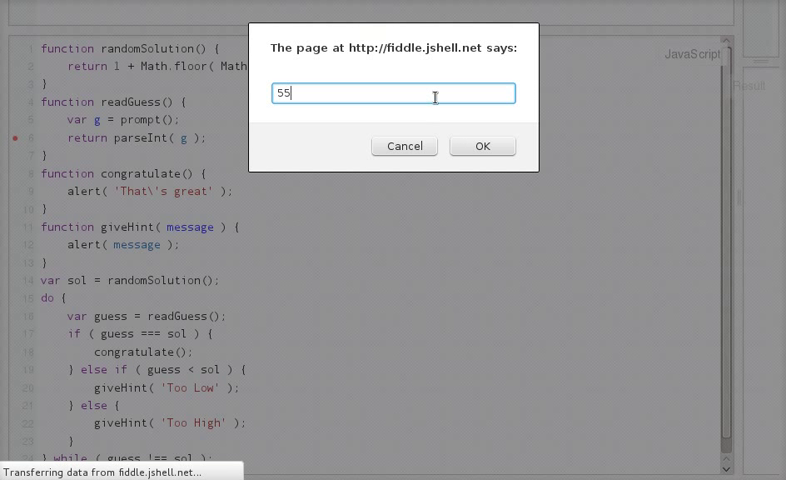
left_click(482, 146)
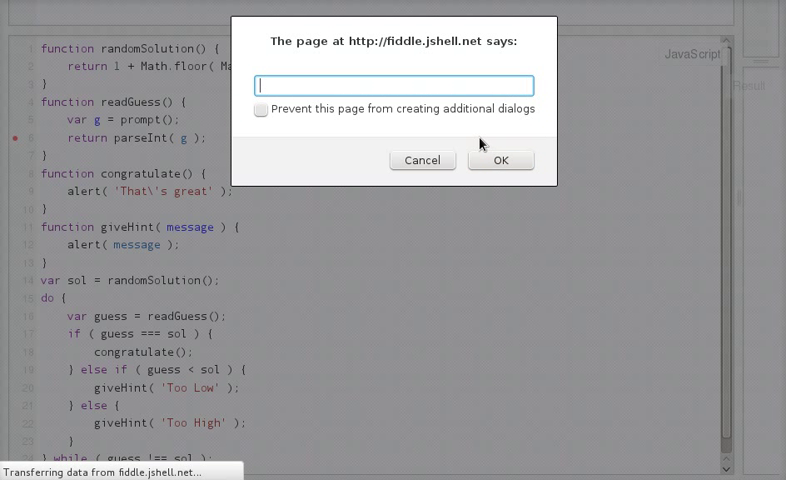
type("90")
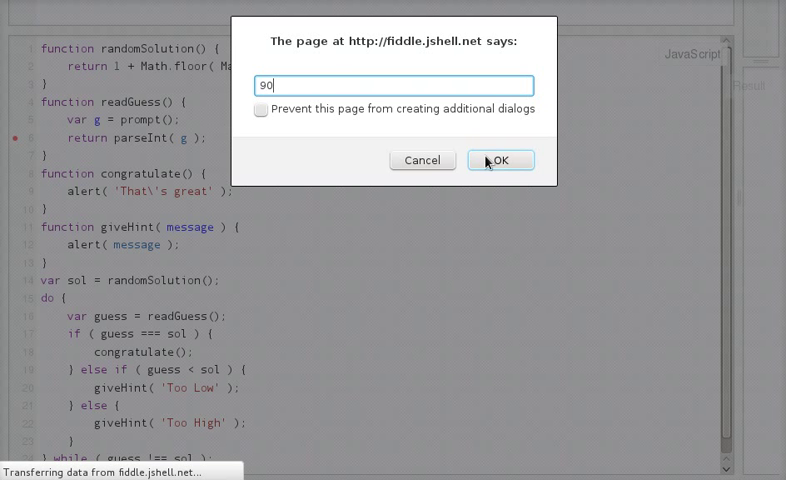
left_click(500, 160)
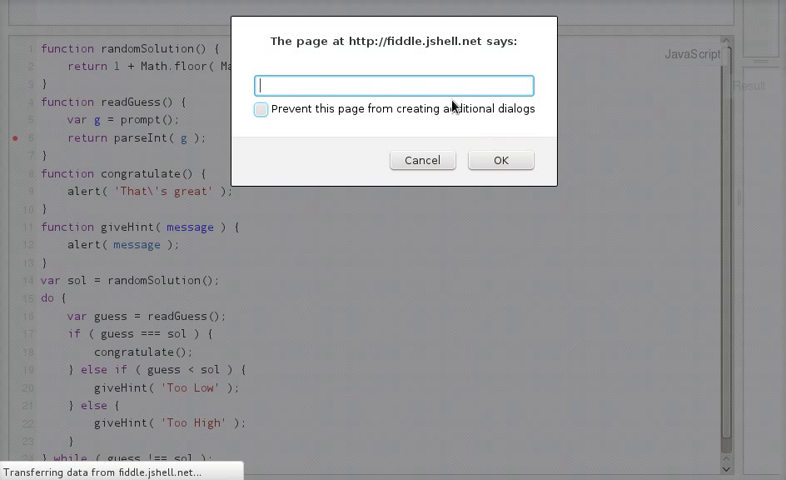
left_click(500, 160)
type("8")
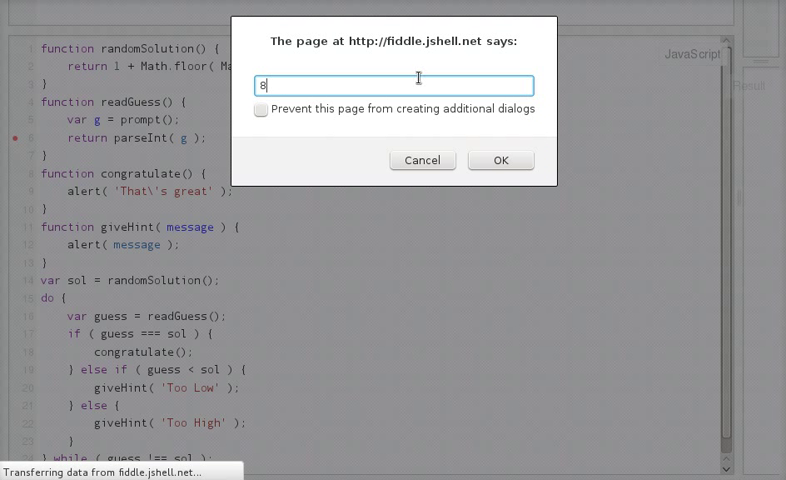
Step: Guess 2, dismiss the 'Too High' hint, and submit the next guess
type("2")
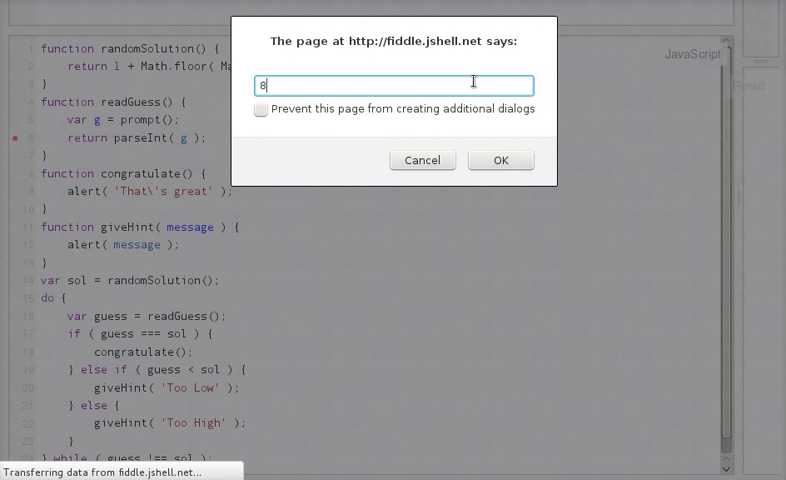
left_click(500, 160)
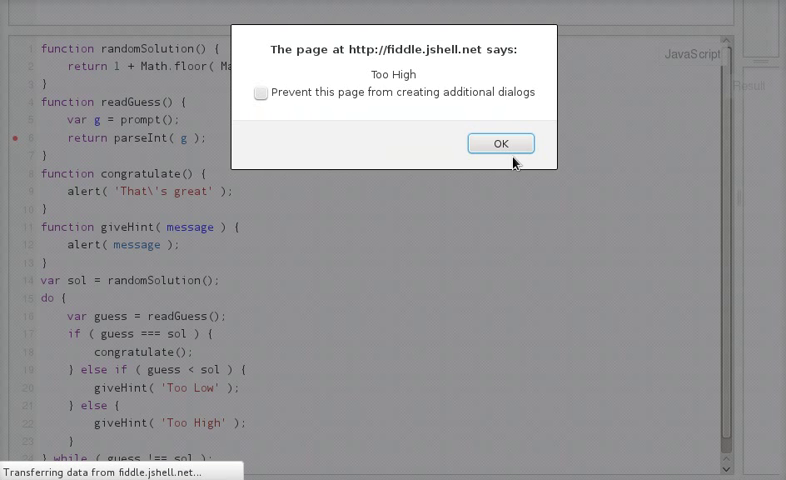
left_click(500, 143)
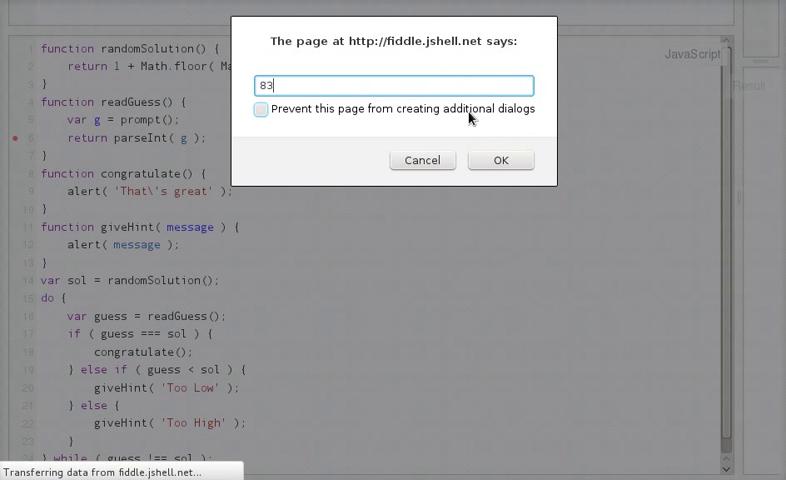
left_click(500, 160)
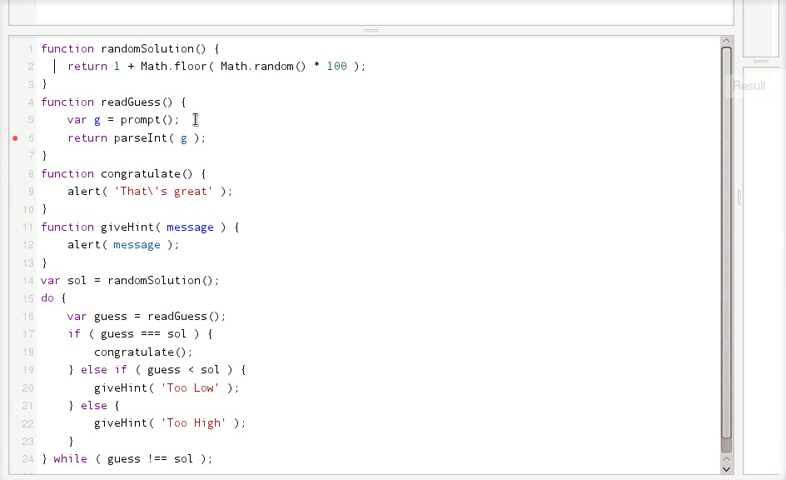
Step: Condense randomSolution to one spaceless line returning 1+Math.floor(Math.random()*100)
left_click(216, 66)
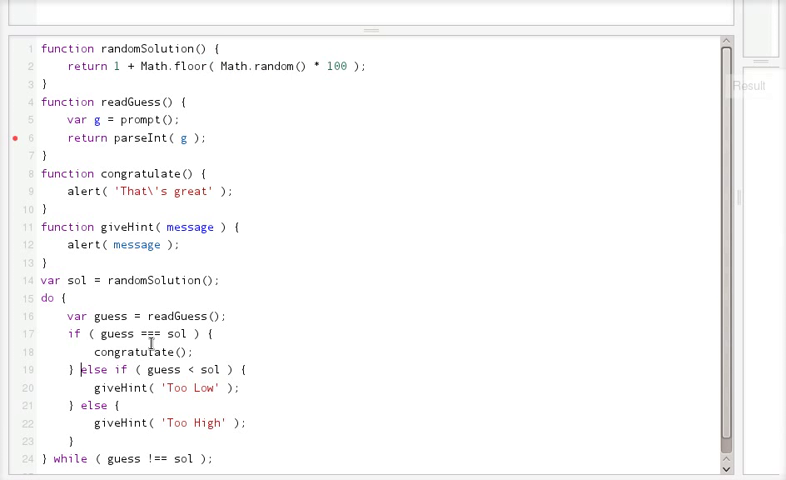
scroll("down", 3)
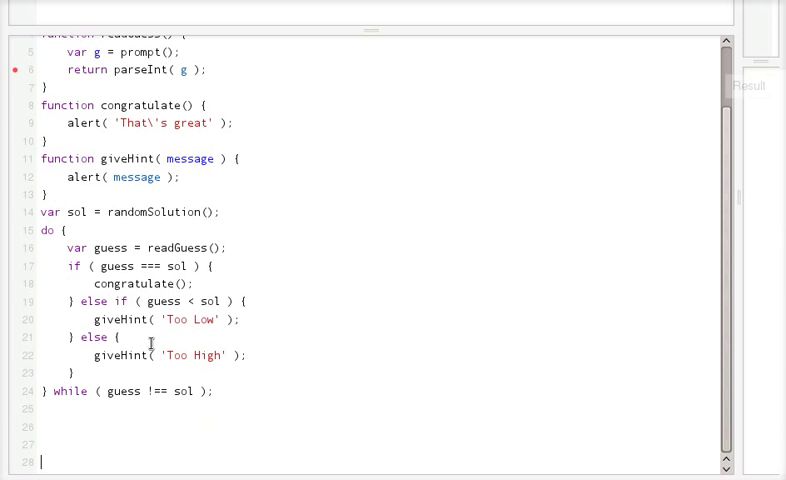
scroll("down", 3)
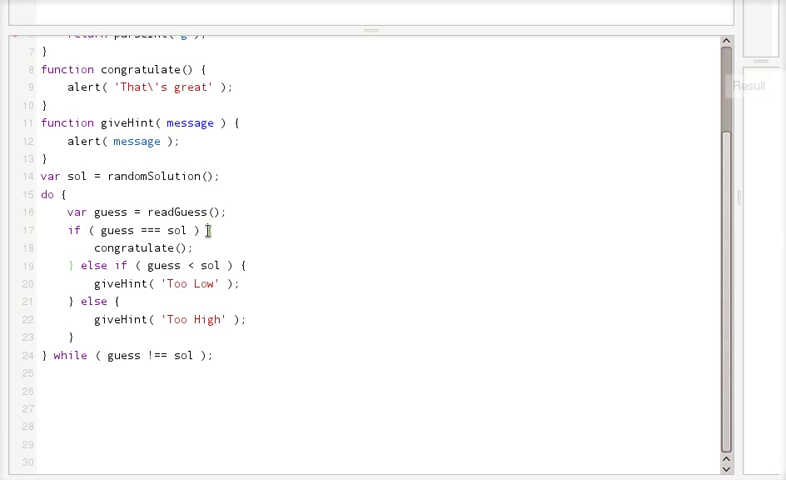
double_click(142, 248)
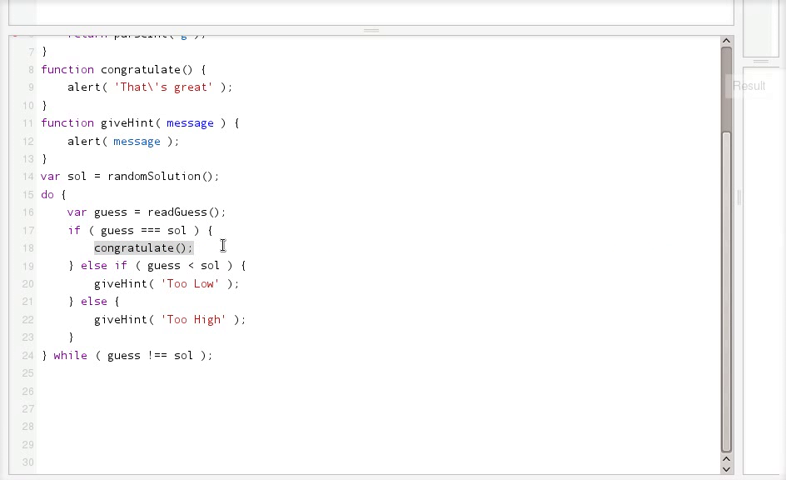
left_click(55, 194)
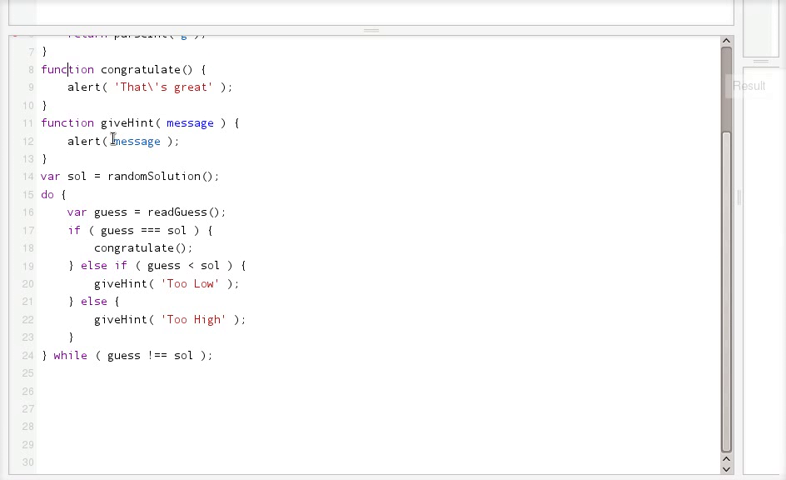
scroll("up", 3)
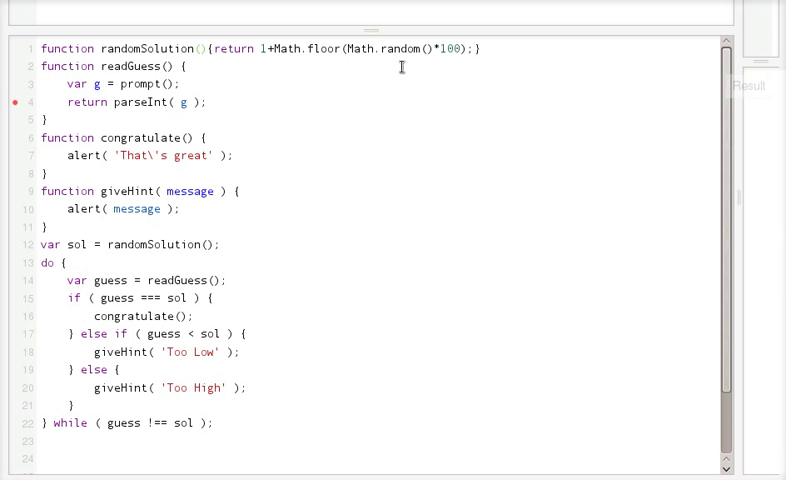
Step: Select the whole compacted randomSolution line on line 1
triple_click(250, 48)
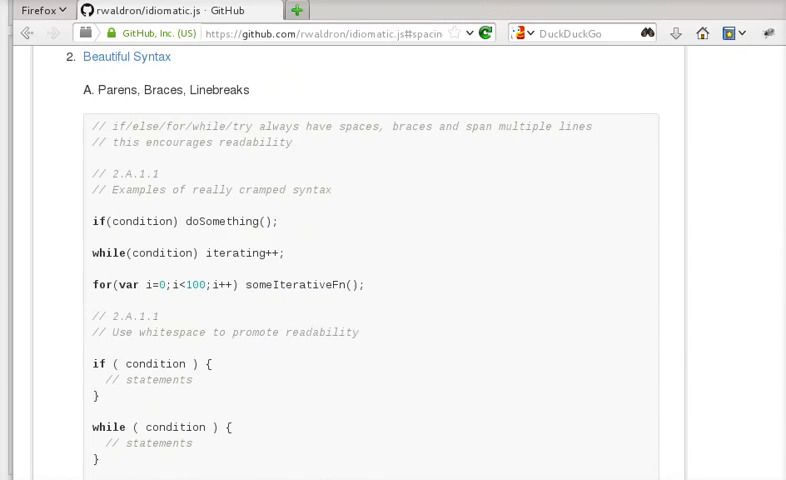
Step: Scroll the idiomatic.js guide down to its spaced for and if/else whitespace examples
scroll("down", 3)
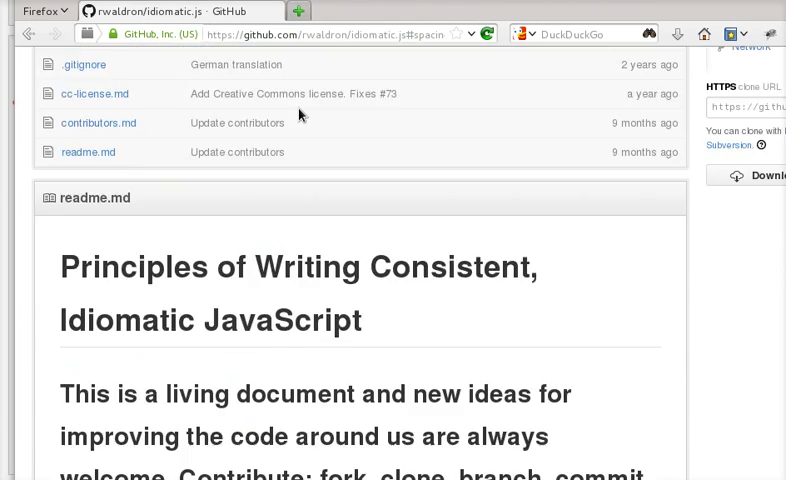
scroll("down", 3)
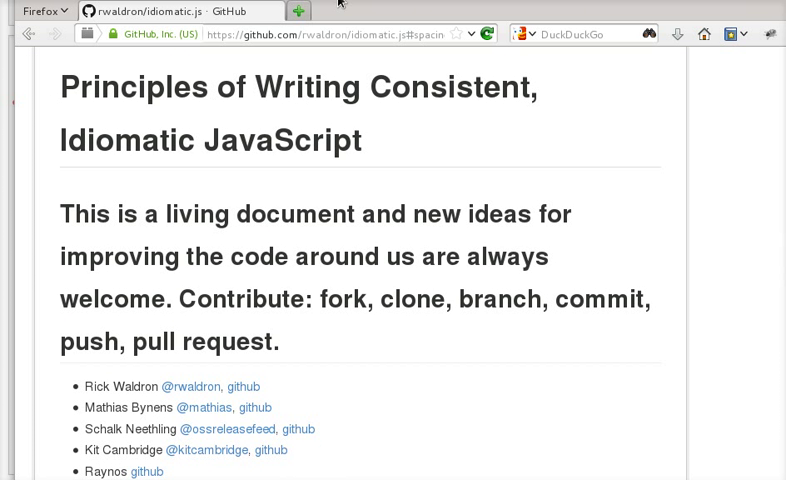
scroll("down", 3)
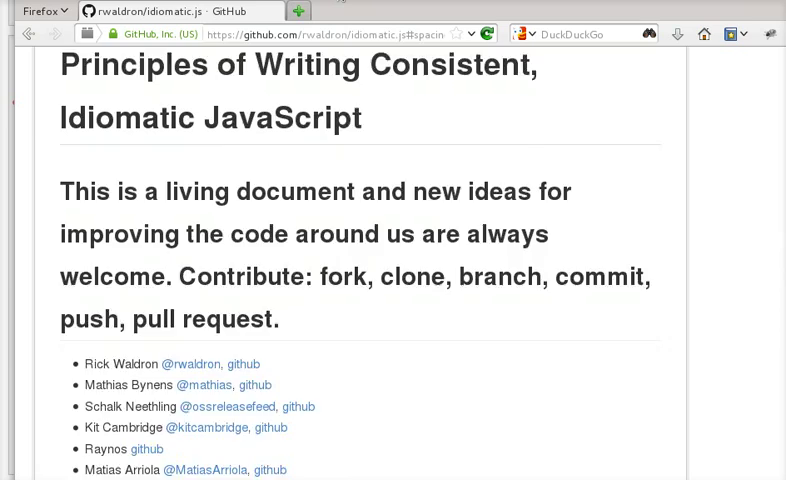
scroll("down", 3)
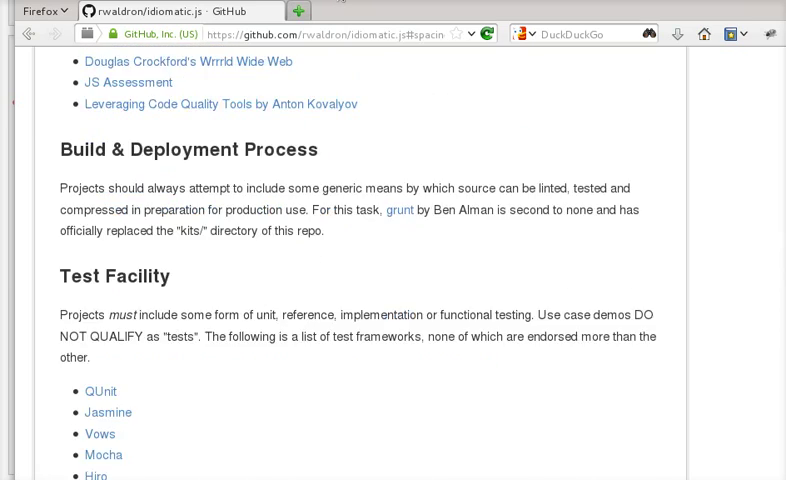
scroll("down", 3)
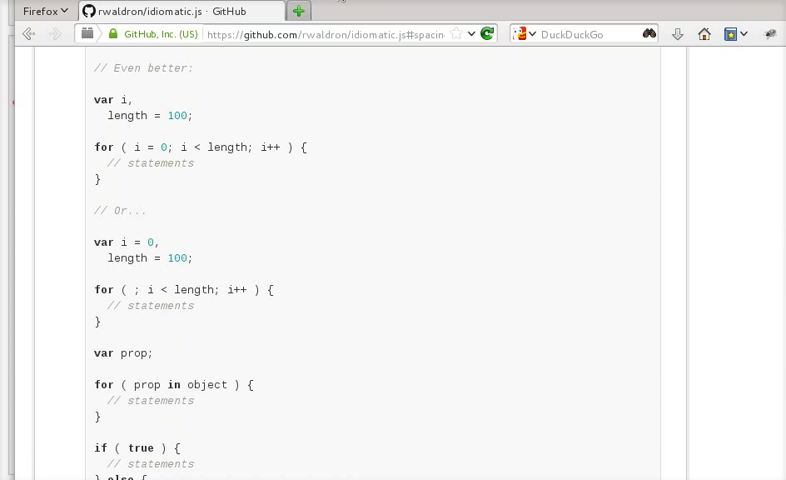
scroll("down", 3)
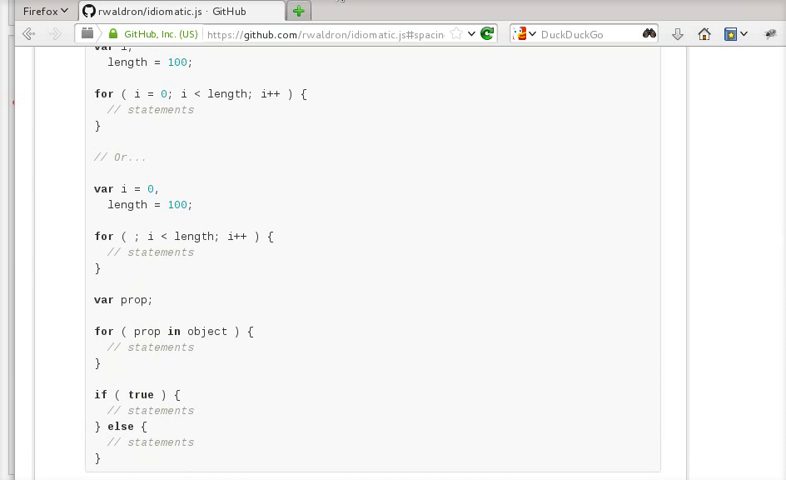
scroll("down", 3)
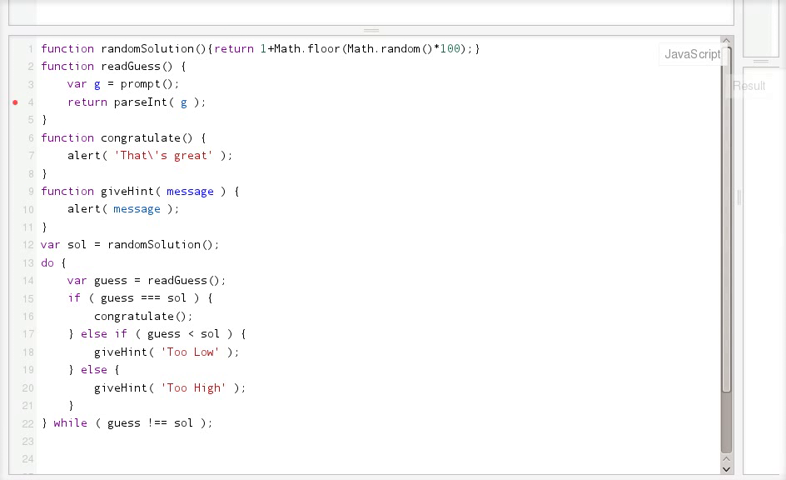
Step: Position the caret after 'g' in line 4's parseInt( g ) call to add a radix argument
left_click(177, 84)
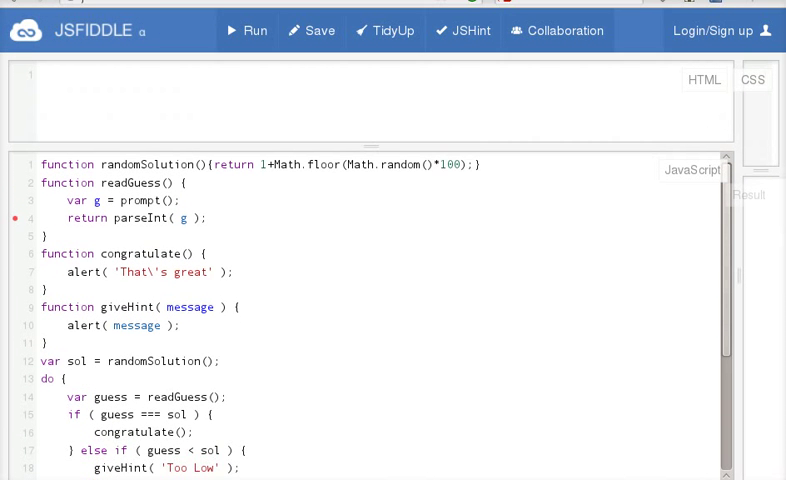
left_click(463, 31)
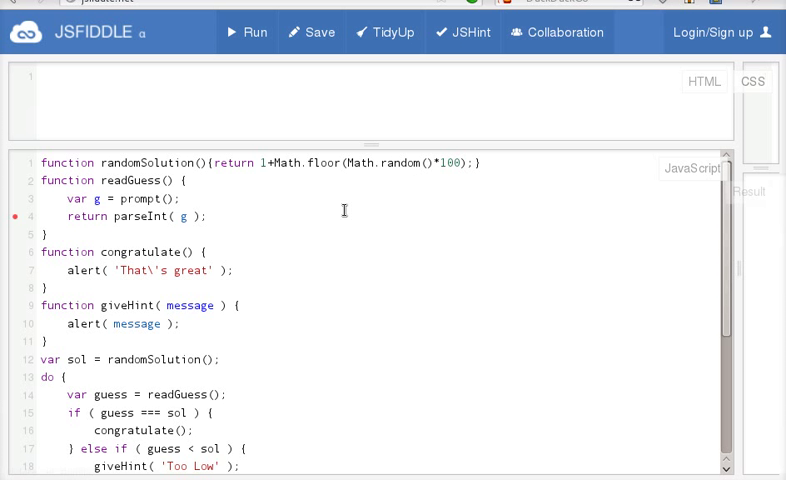
mouse_move(12, 214)
type(",")
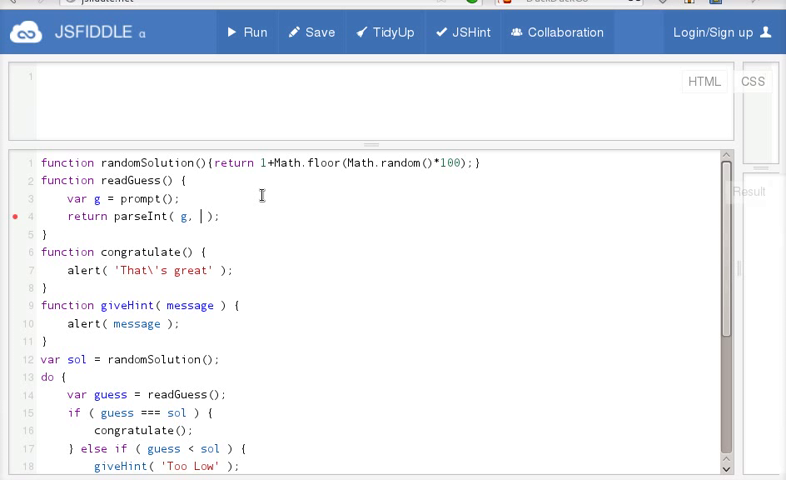
Step: Make readGuess return parseInt( g, 10 ) and re-check the script with JSHint
type("10")
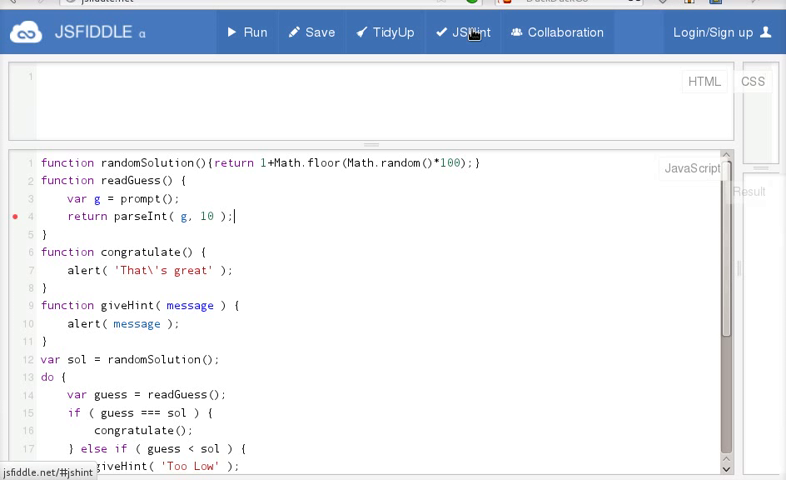
left_click(462, 32)
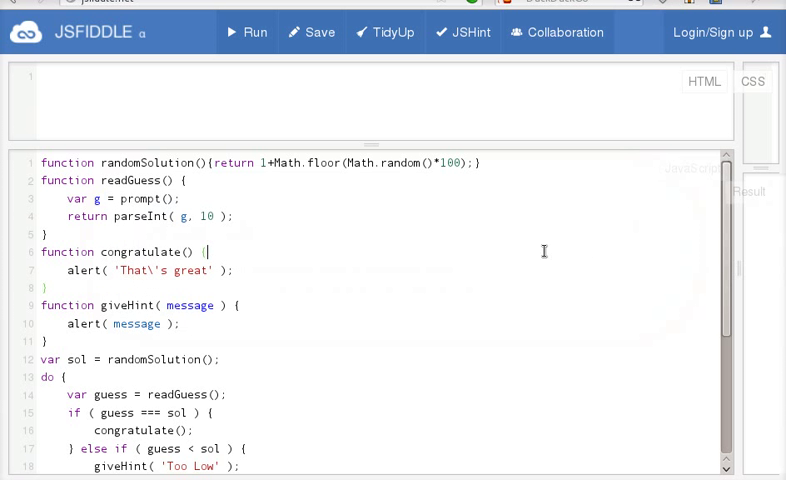
scroll("down", 3)
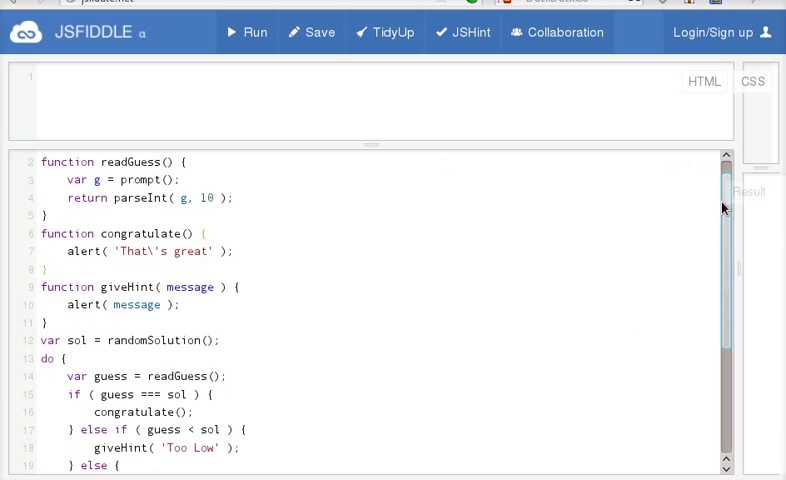